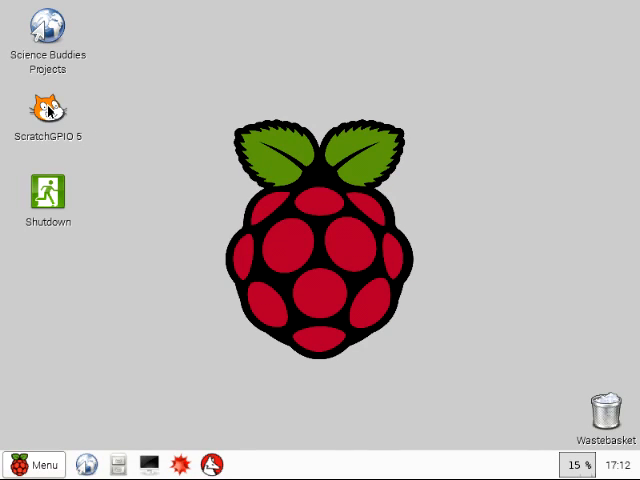
Launch ScratchGPIO 5 from its desktop icon.
click(45, 105)
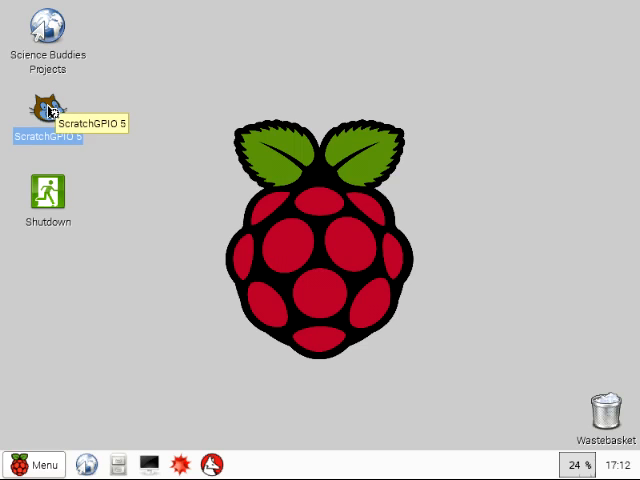
double_click(45, 103)
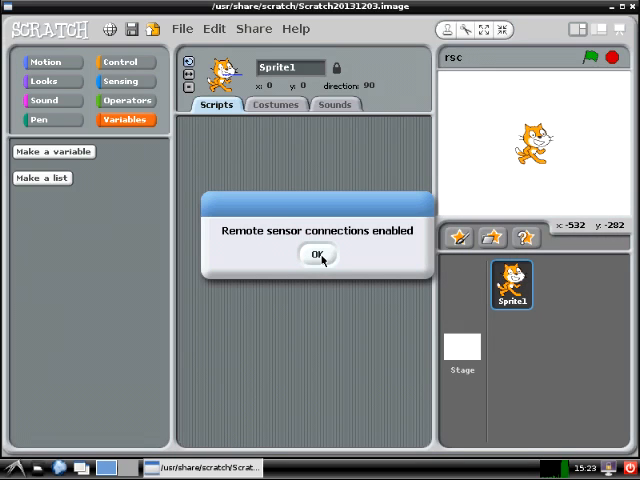
Dismiss the sensor notice, browse Motion, Looks and Sound blocks, and move the cat up-left.
click(318, 253)
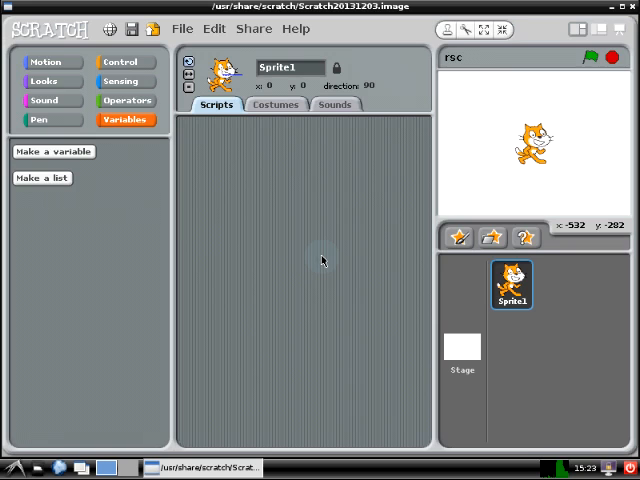
mouse_move(130, 186)
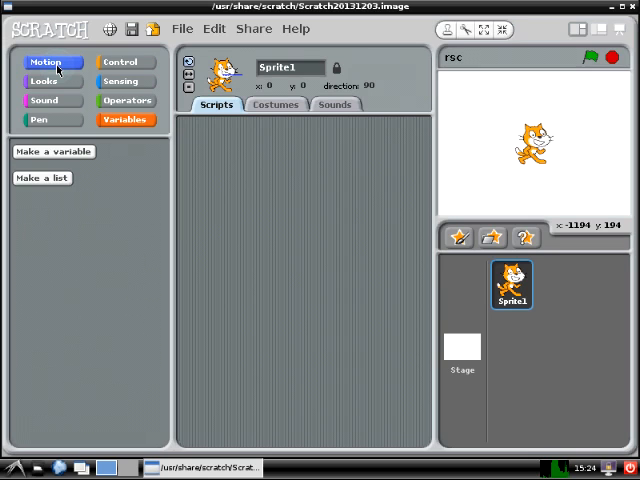
click(44, 62)
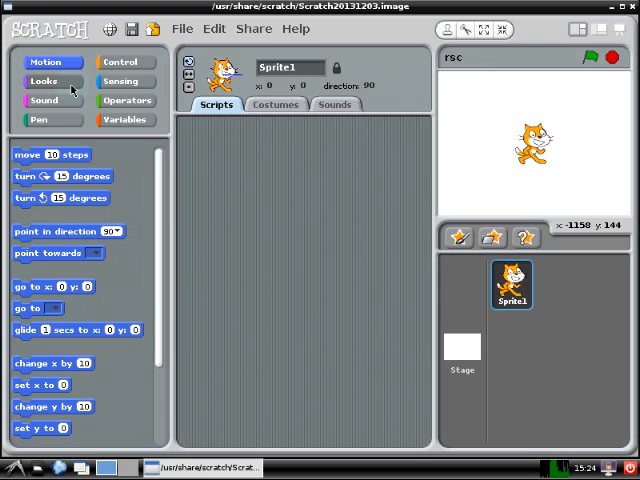
click(45, 81)
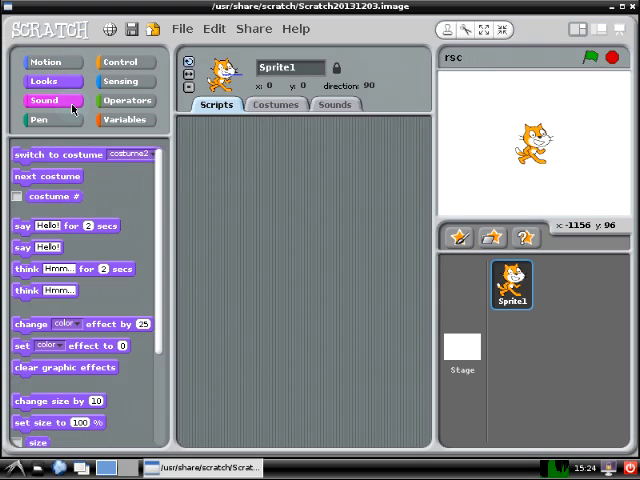
click(52, 100)
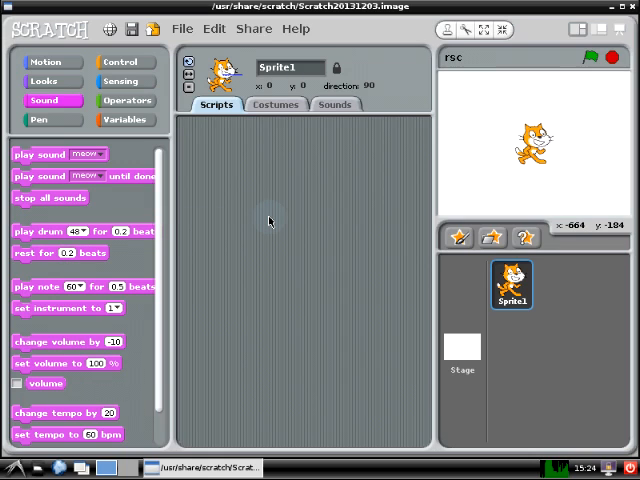
mouse_move(303, 191)
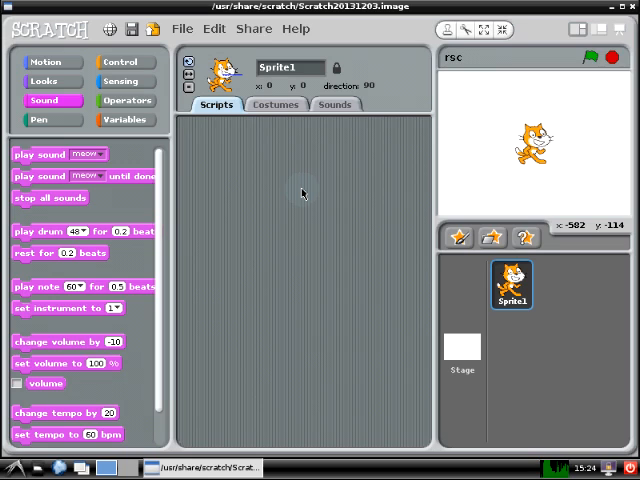
mouse_move(465, 150)
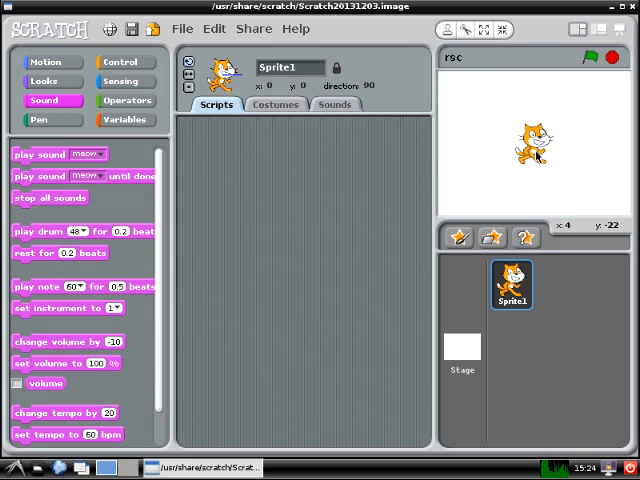
drag(533, 144, 523, 120)
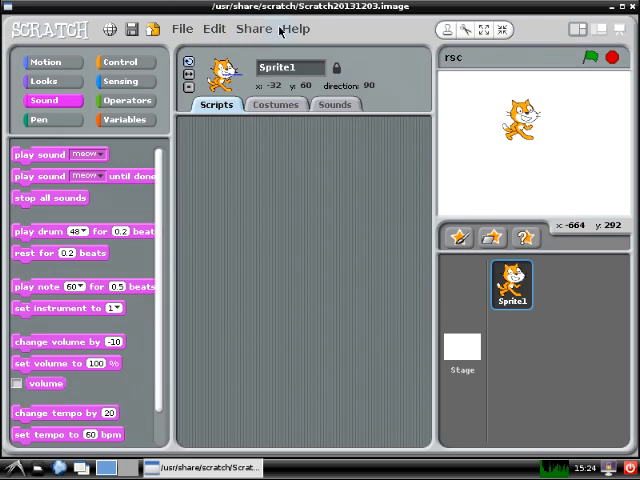
click(182, 28)
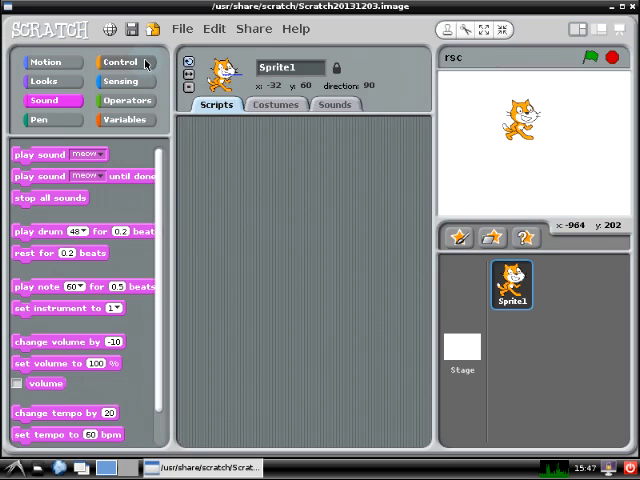
Browse the Control block palette, scrolling down through it and back to the top.
click(119, 62)
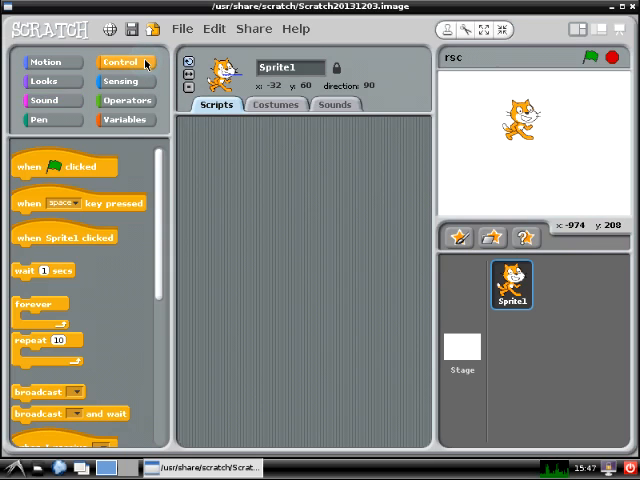
mouse_move(123, 232)
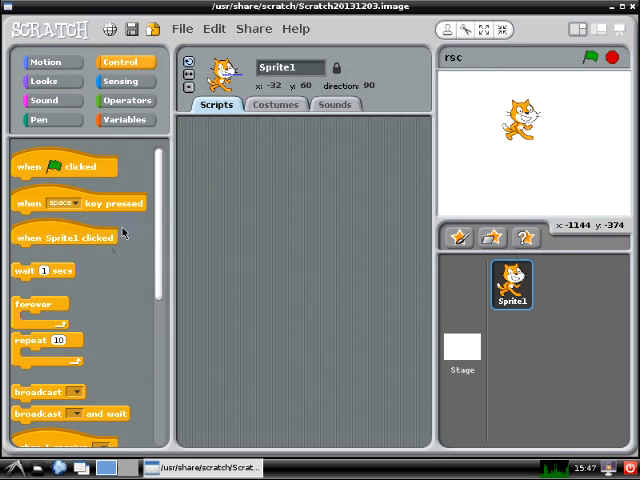
mouse_move(160, 180)
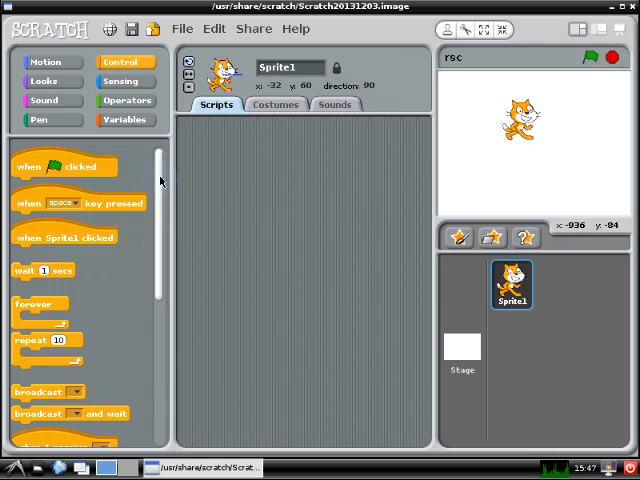
scroll(down, 3)
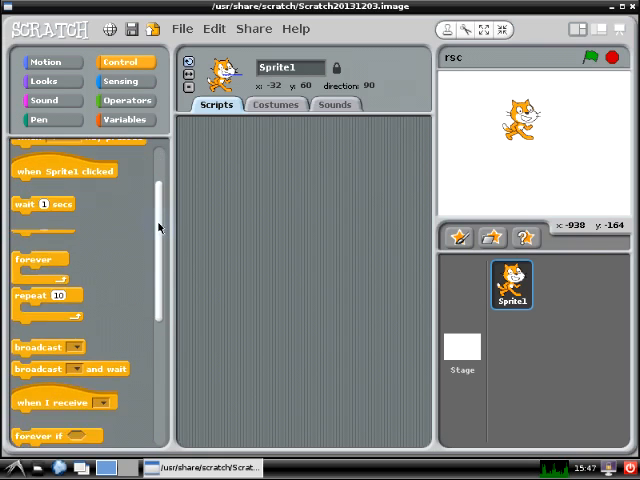
scroll(down, 3)
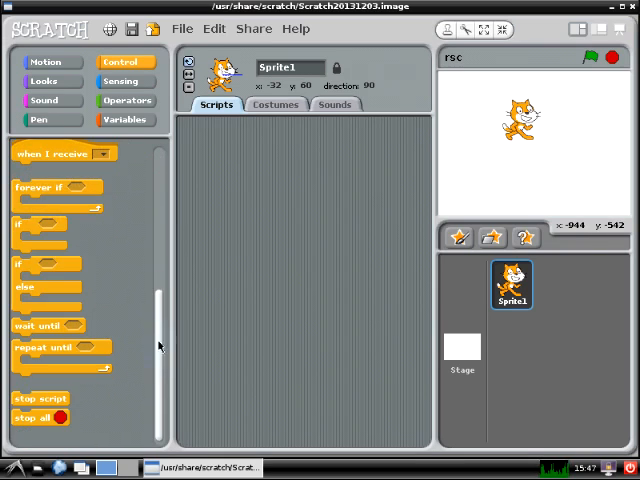
scroll(up, 3)
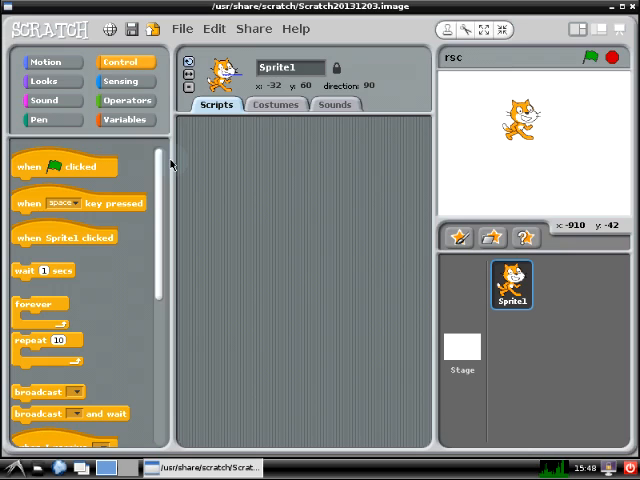
mouse_move(95, 212)
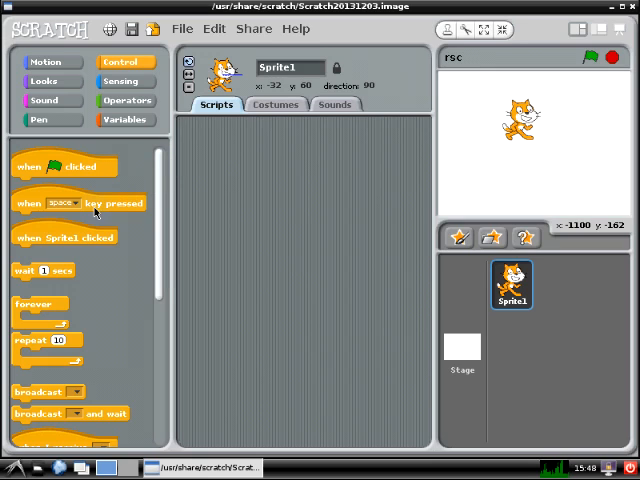
mouse_move(107, 208)
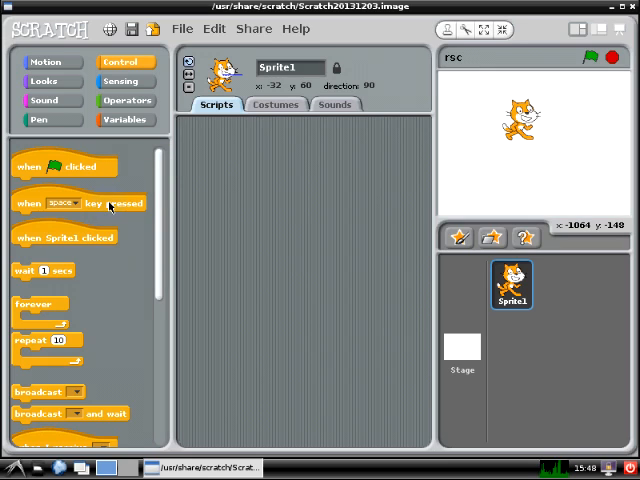
Add a 'when space key pressed' hat block and view its help explanation.
drag(80, 203, 248, 188)
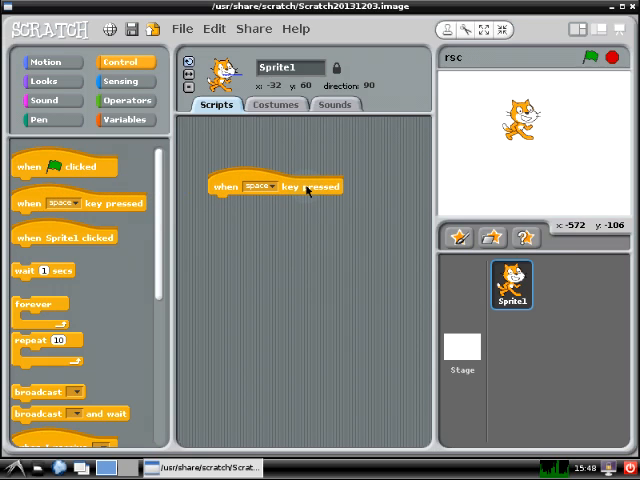
mouse_move(350, 172)
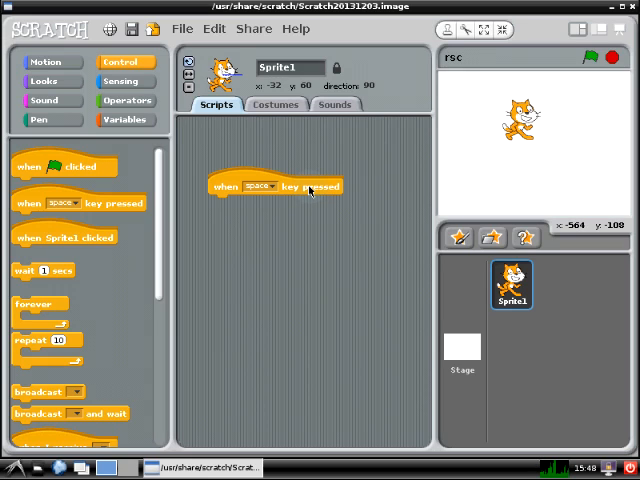
right_click(310, 186)
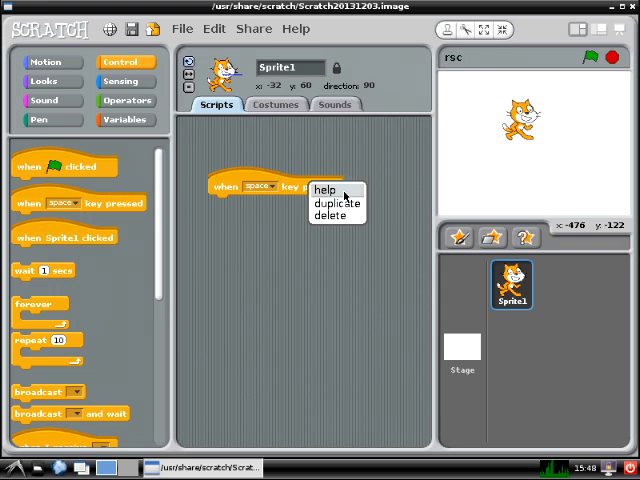
click(324, 189)
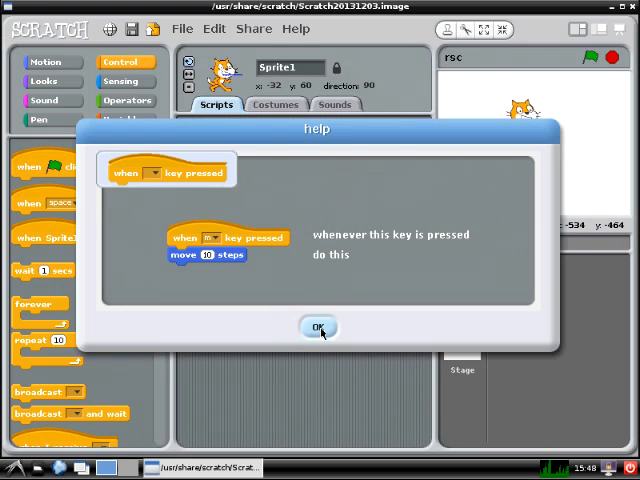
click(318, 327)
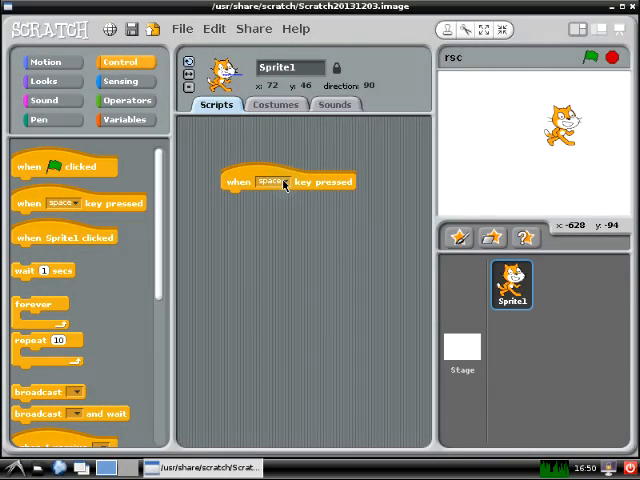
Change the hat block's trigger key from space to right arrow.
click(283, 181)
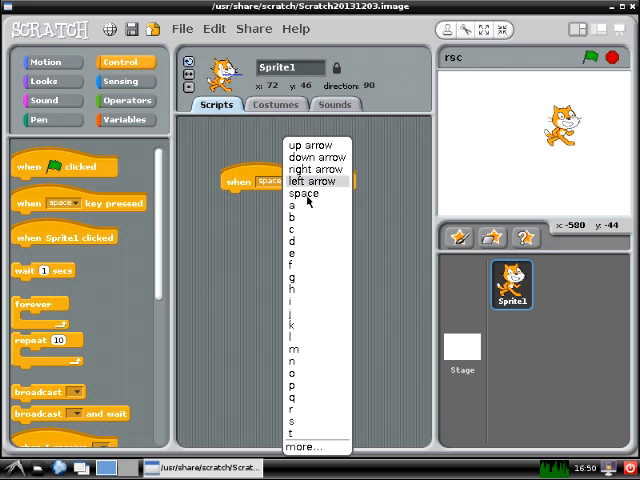
mouse_move(293, 360)
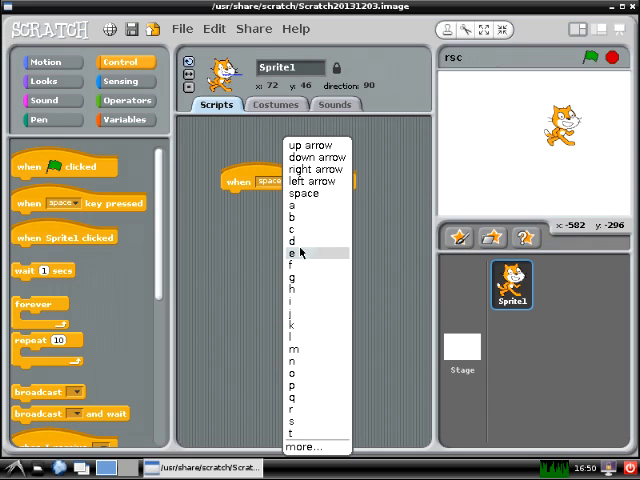
mouse_move(316, 169)
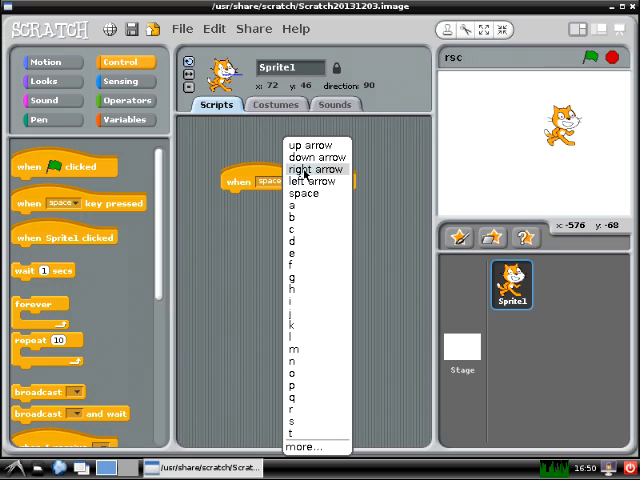
click(317, 168)
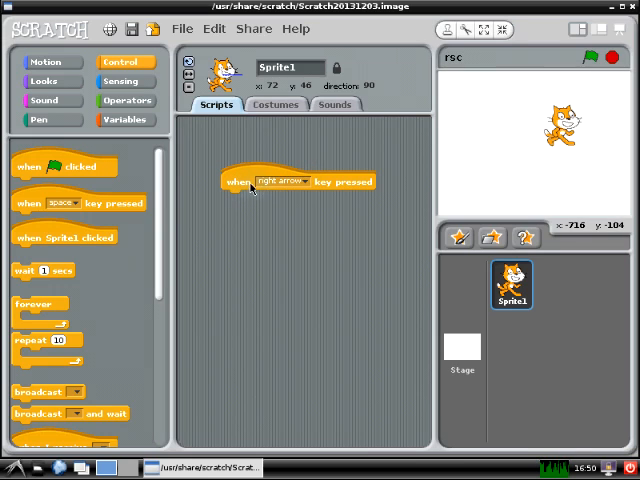
mouse_move(367, 187)
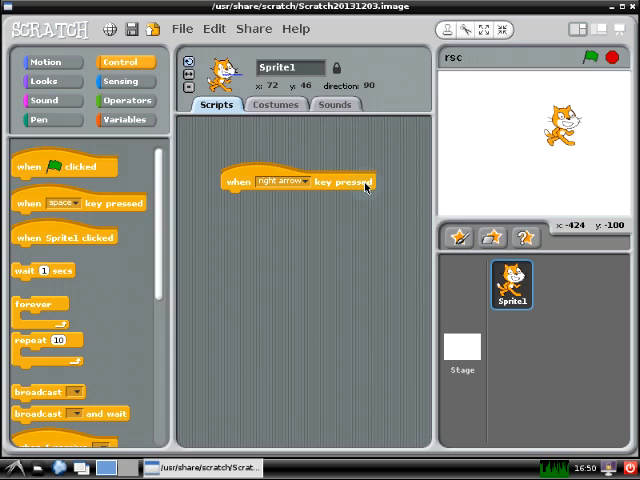
mouse_move(238, 203)
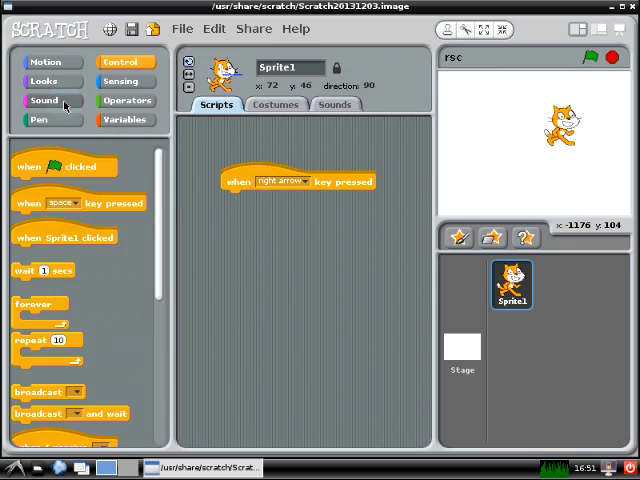
Attach a 'play sound meow' block under the right-arrow hat block.
click(44, 100)
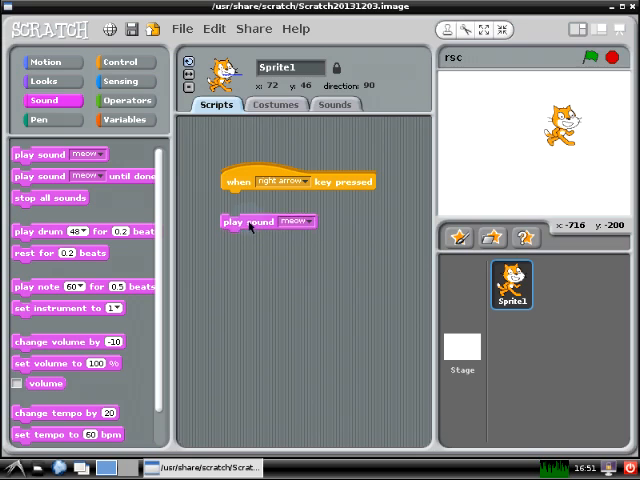
drag(248, 221, 250, 203)
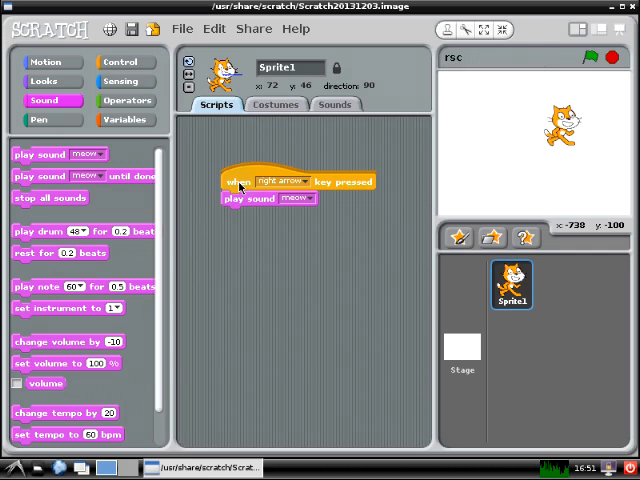
Duplicate the right-arrow script and set the copy's key to left arrow.
right_click(250, 182)
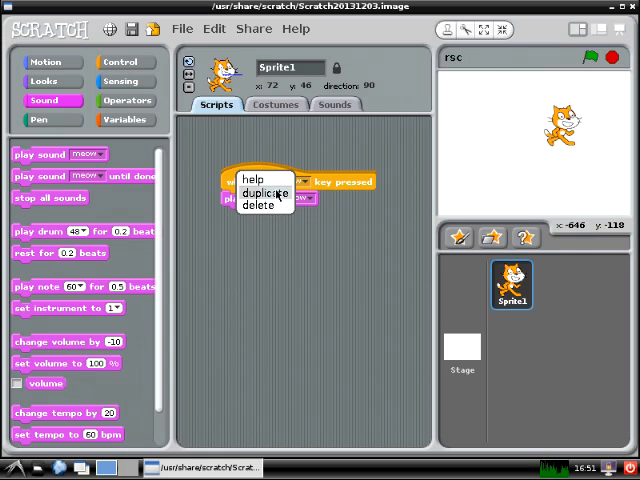
click(266, 193)
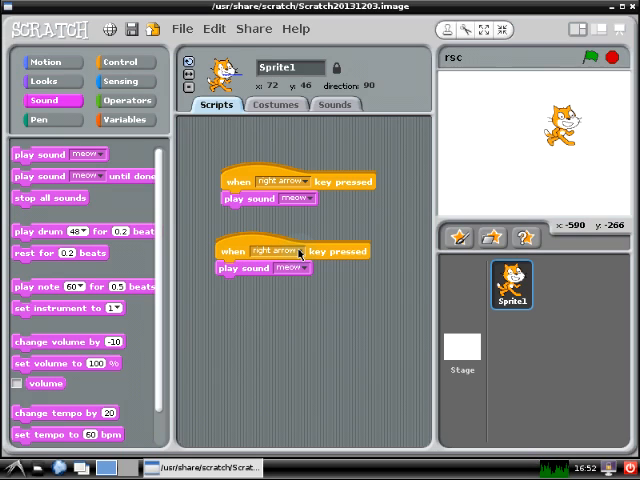
mouse_move(300, 253)
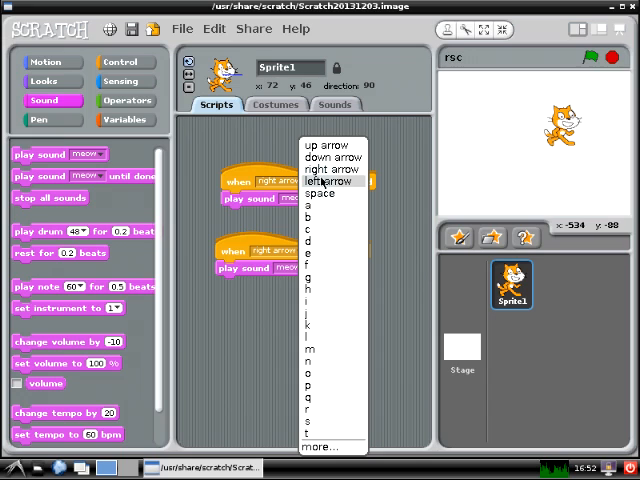
click(329, 181)
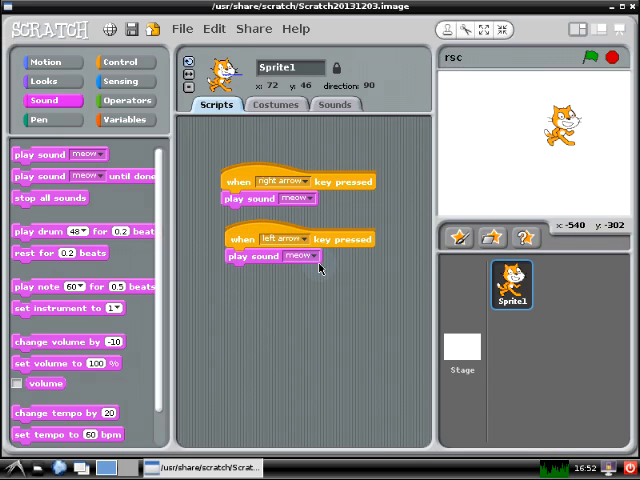
click(298, 255)
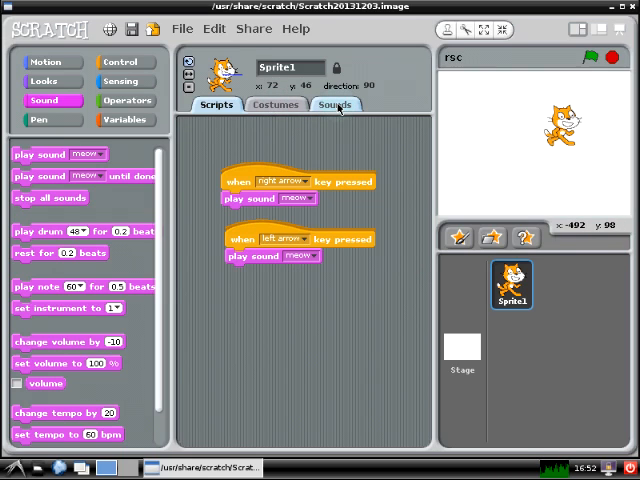
Import Dog1 from the Animal sounds folder into Sprite1's sounds.
click(336, 104)
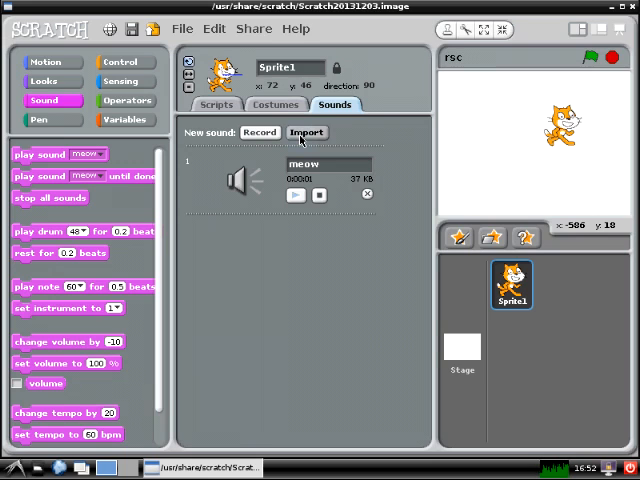
click(306, 132)
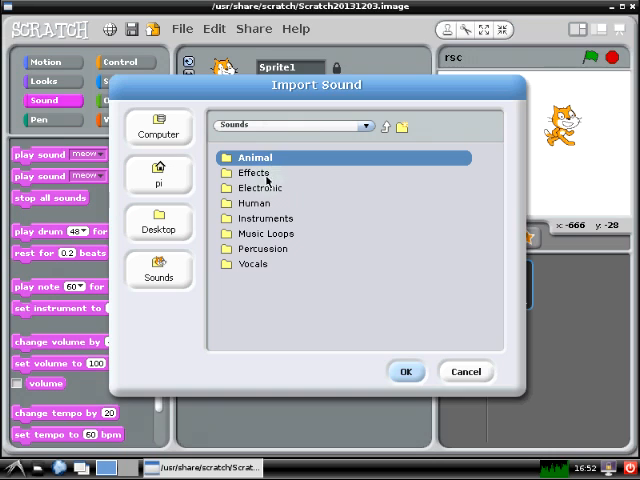
mouse_move(262, 162)
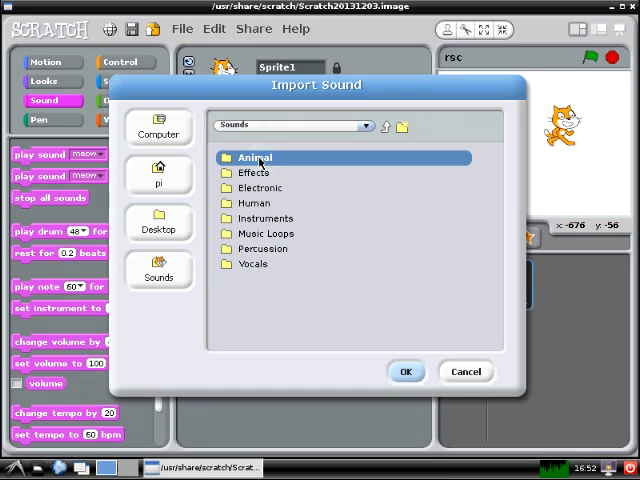
mouse_move(252, 233)
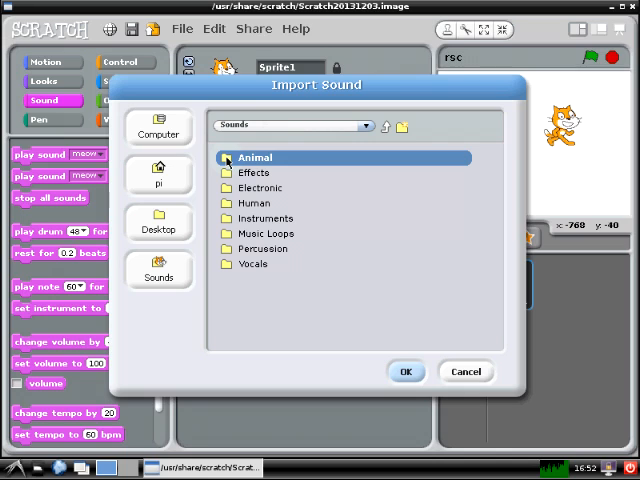
double_click(254, 157)
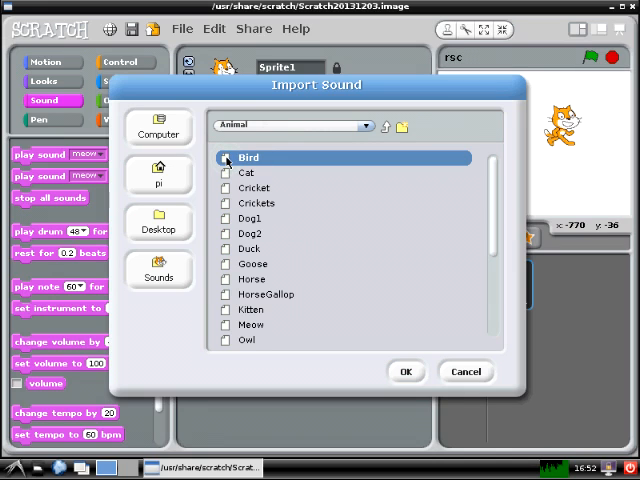
mouse_move(247, 230)
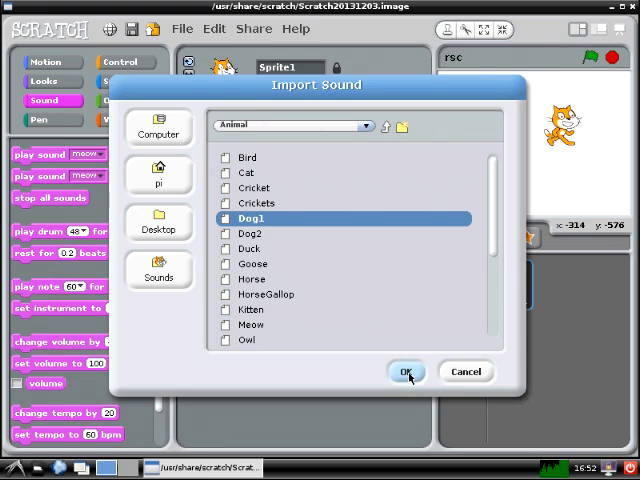
click(406, 371)
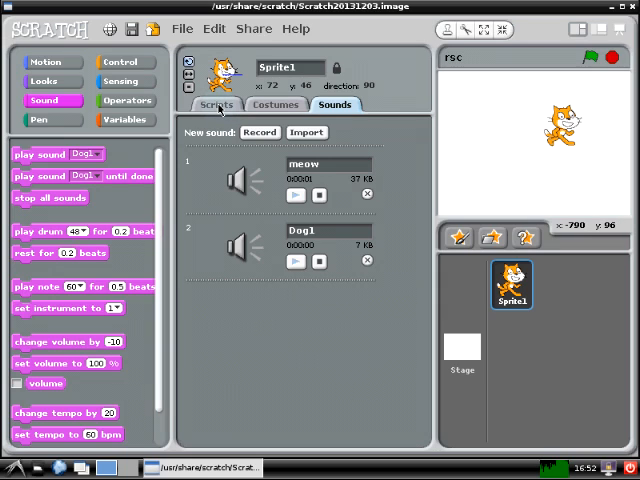
Switch the left-arrow script's play sound block from meow to Dog1.
click(216, 104)
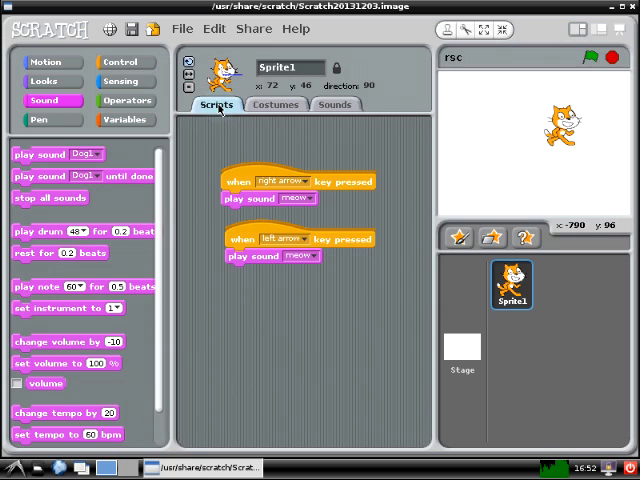
mouse_move(318, 260)
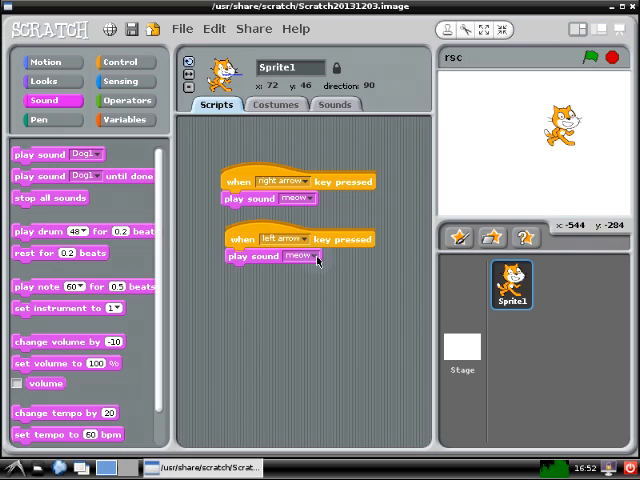
click(300, 255)
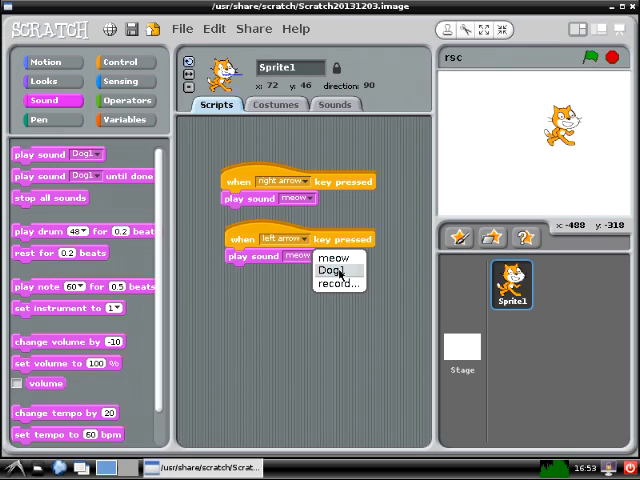
click(333, 270)
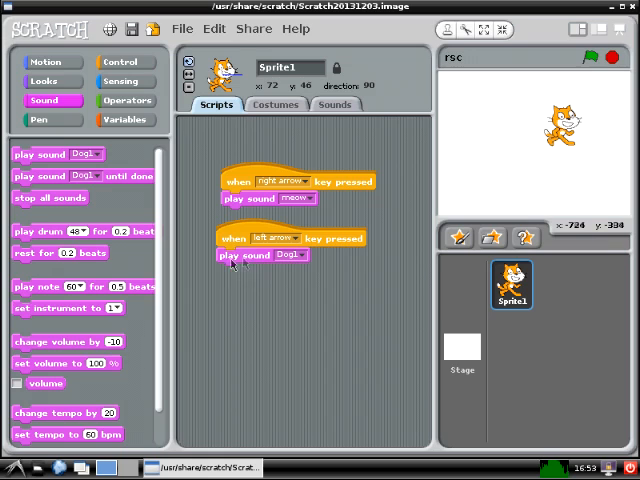
Delete the left-arrow script and re-duplicate the right-arrow one, set to left arrow playing Dog1.
right_click(265, 255)
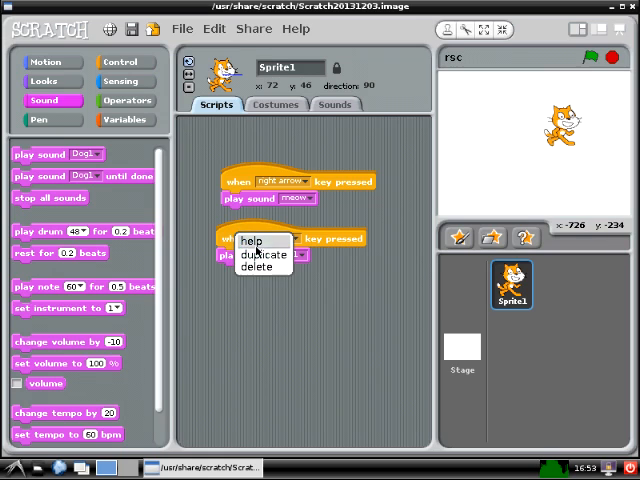
click(256, 265)
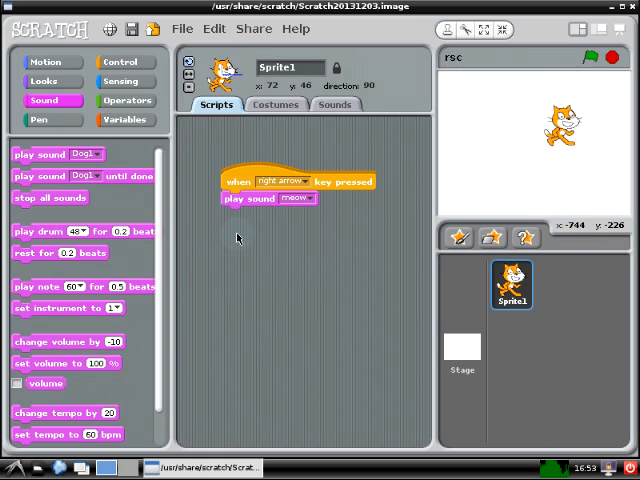
right_click(245, 181)
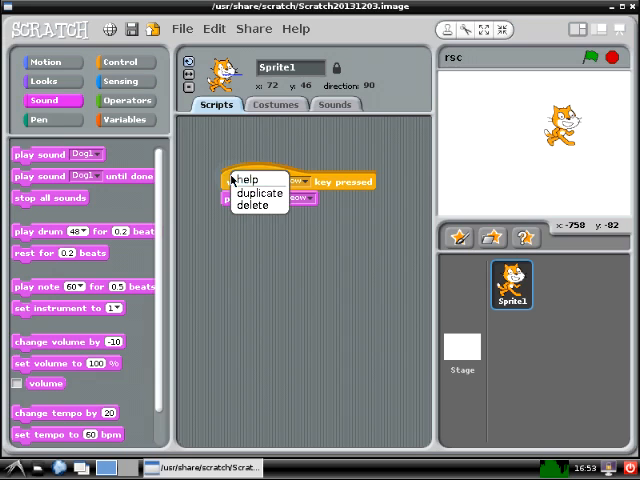
click(261, 192)
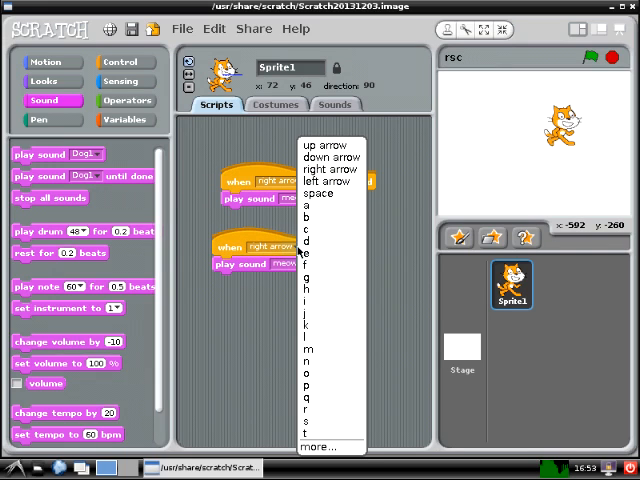
click(328, 169)
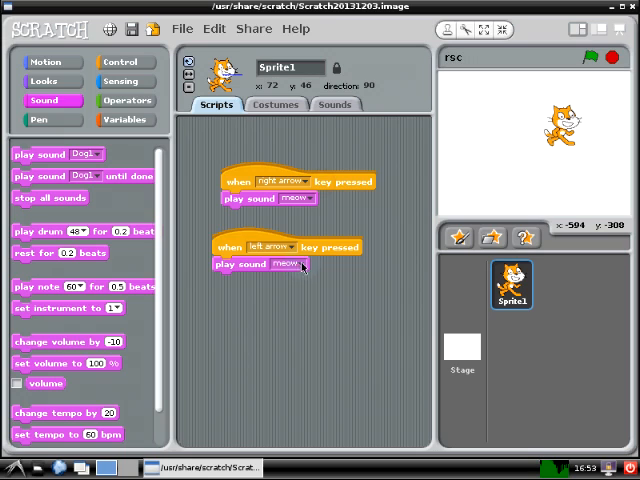
click(287, 264)
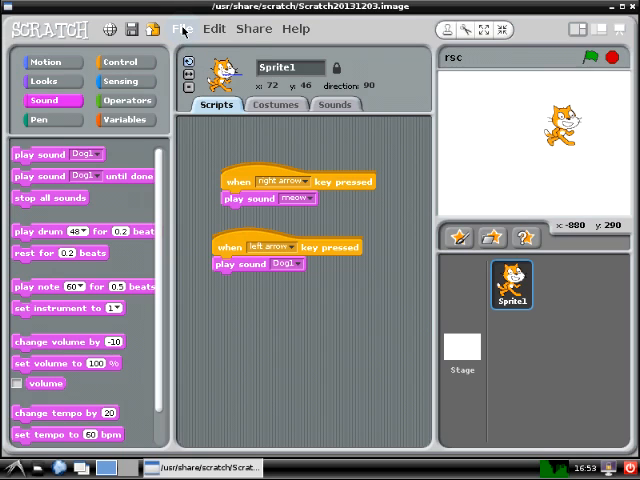
Save the project under the new filename 'my piano' using File > Save As.
click(182, 28)
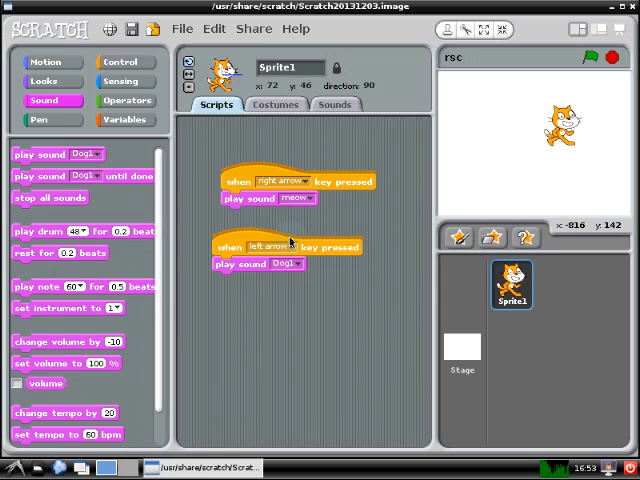
click(127, 28)
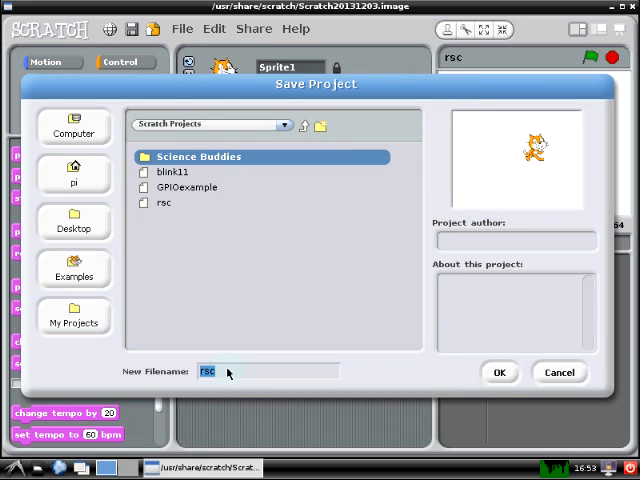
text(my piano)
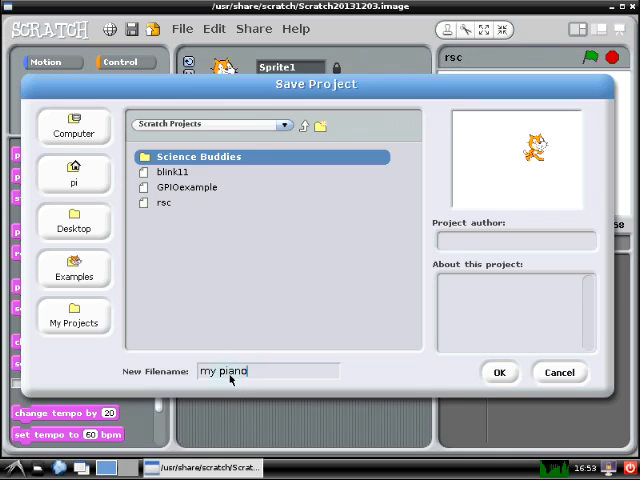
mouse_move(465, 383)
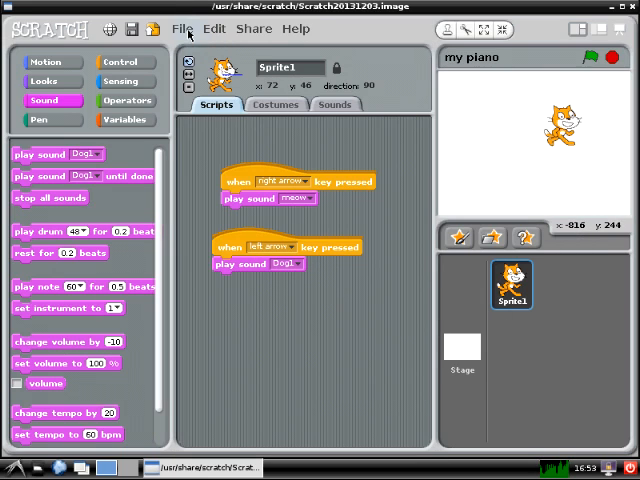
click(182, 28)
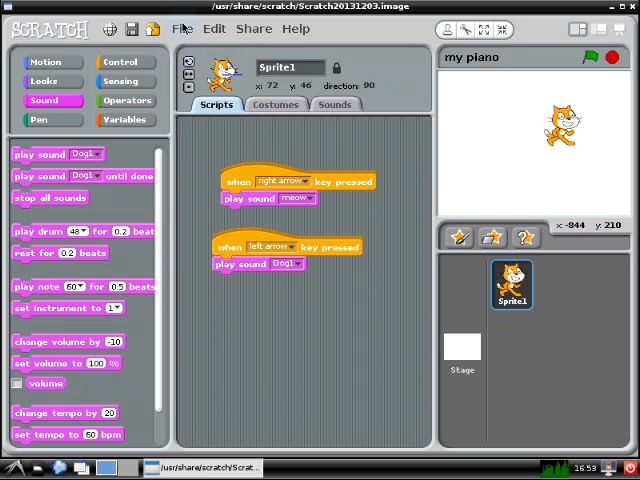
click(182, 28)
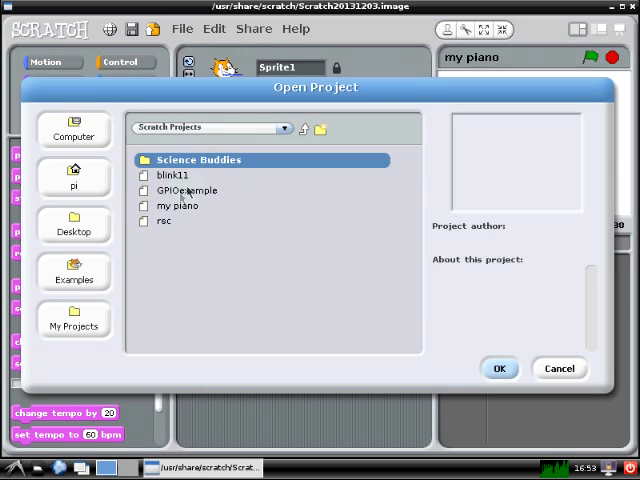
click(178, 205)
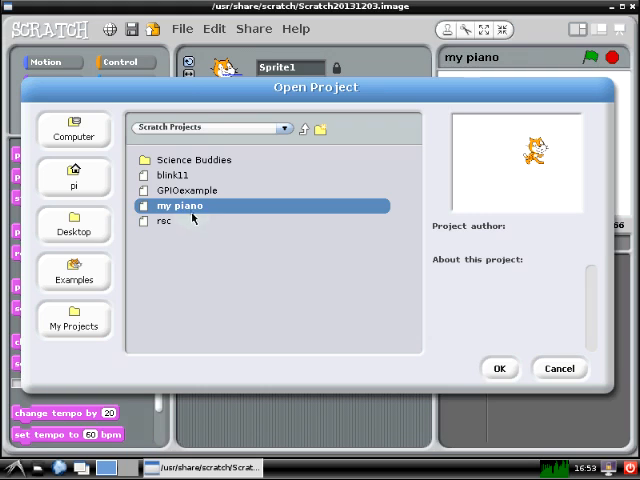
mouse_move(558, 375)
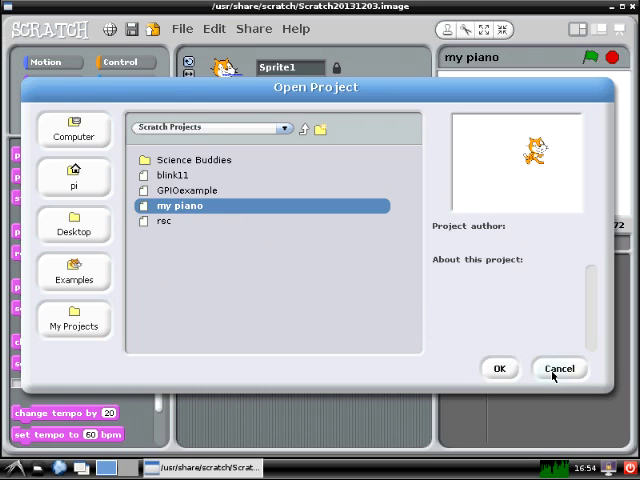
click(499, 368)
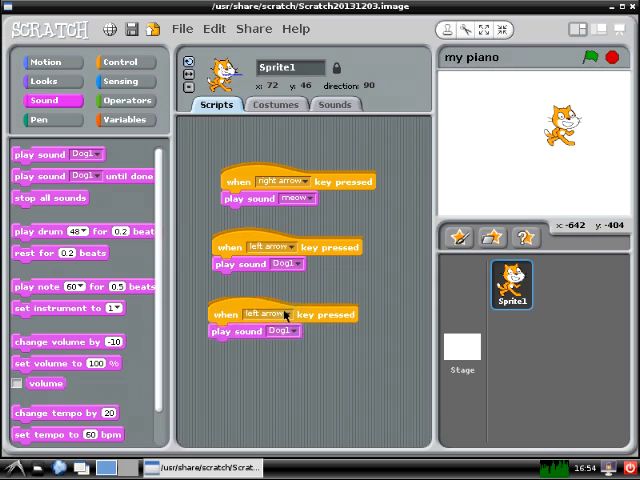
Duplicate the Dog1 key script and set the copy's hat block to the up arrow.
right_click(280, 315)
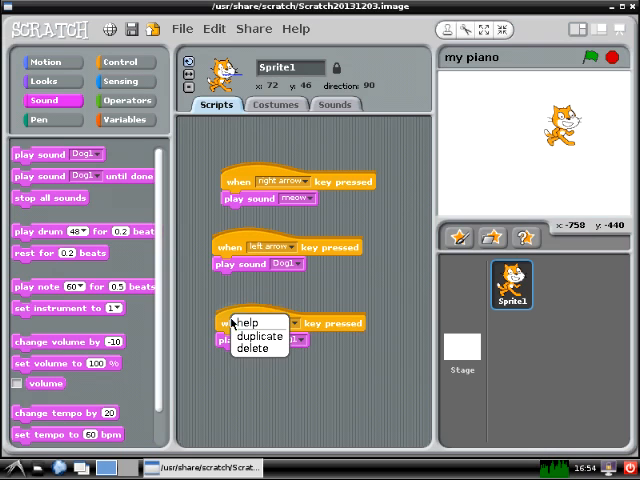
click(262, 335)
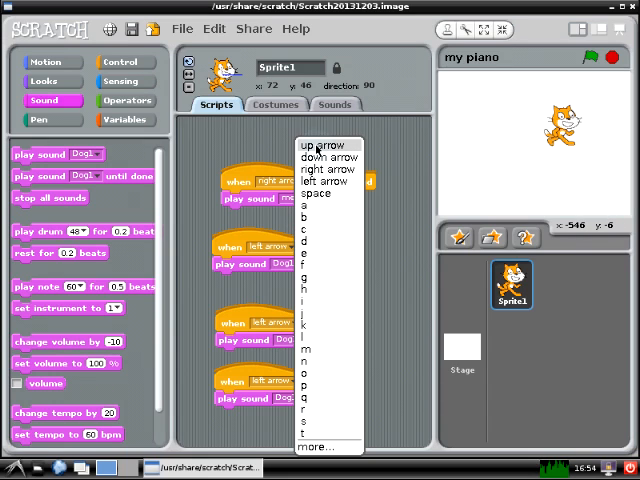
click(328, 145)
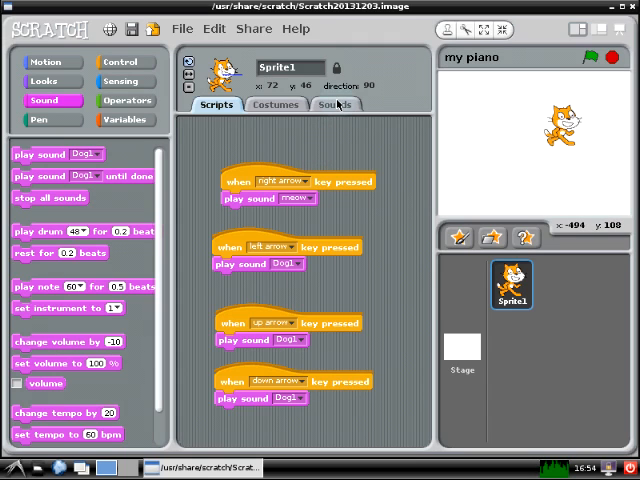
Import the Duck and Horse animal sounds into the sprite's sound list.
click(335, 104)
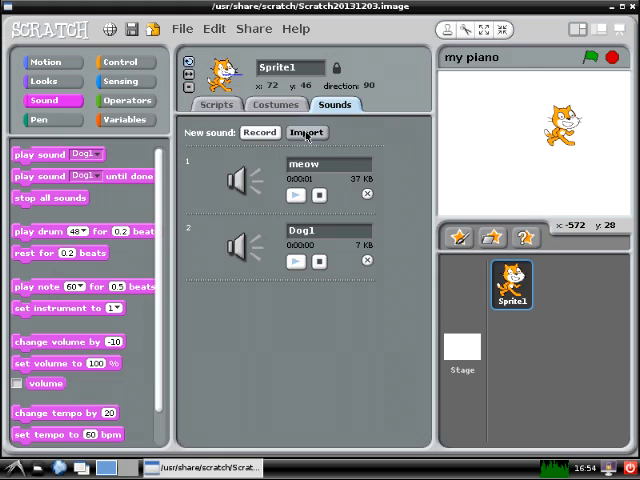
click(306, 132)
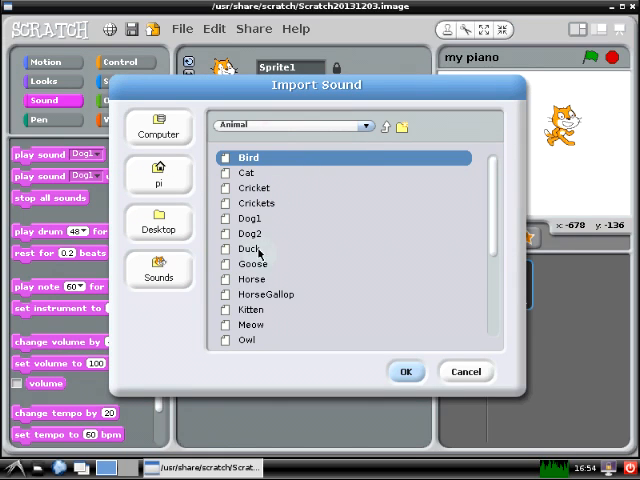
click(251, 248)
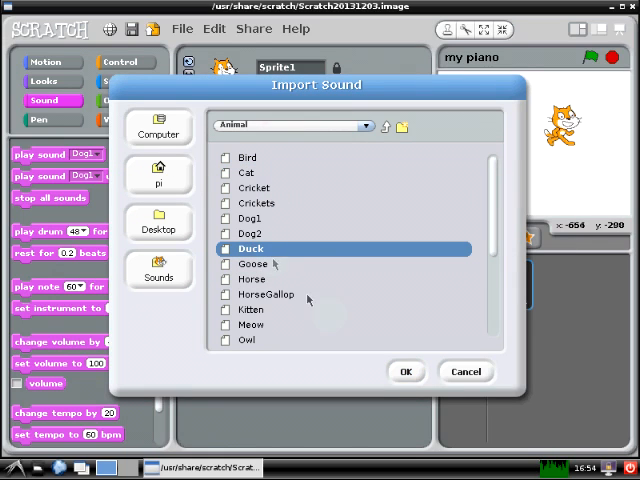
click(406, 371)
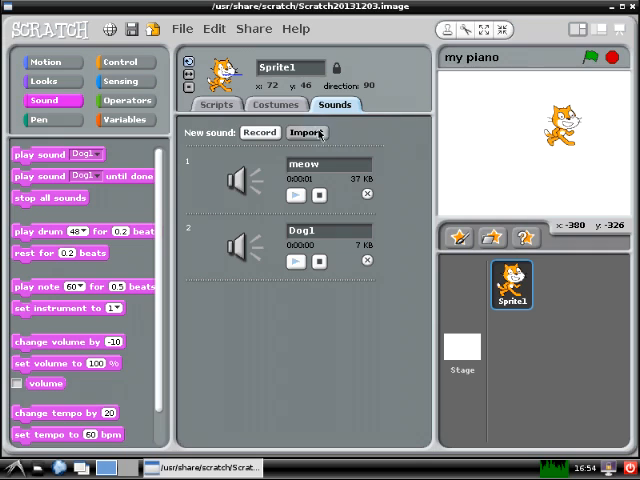
click(307, 132)
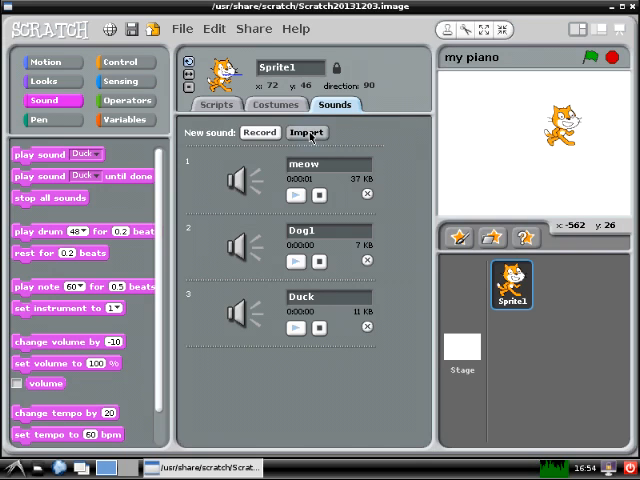
click(306, 132)
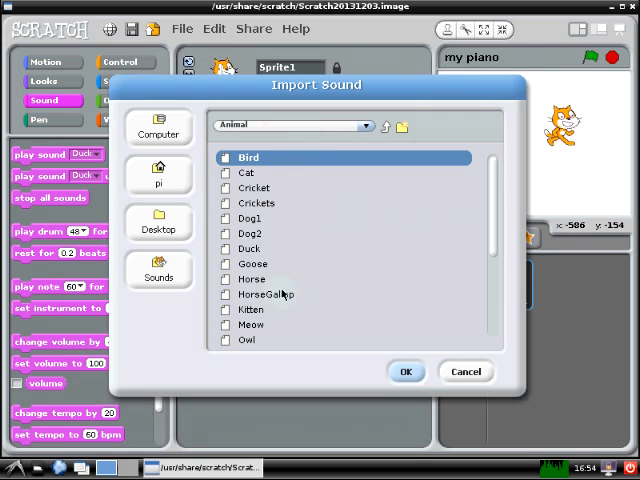
click(252, 279)
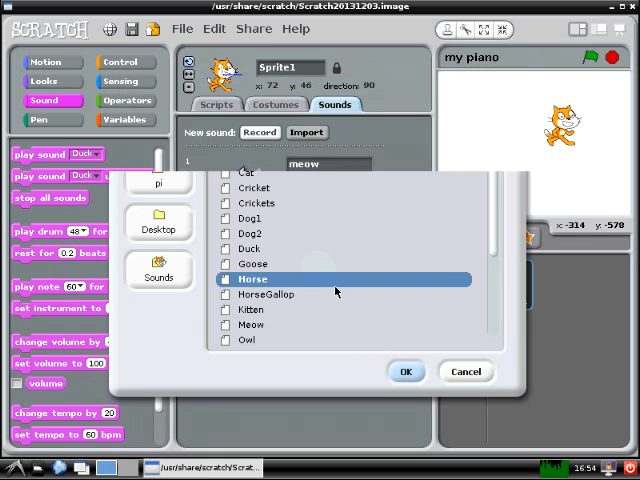
click(406, 371)
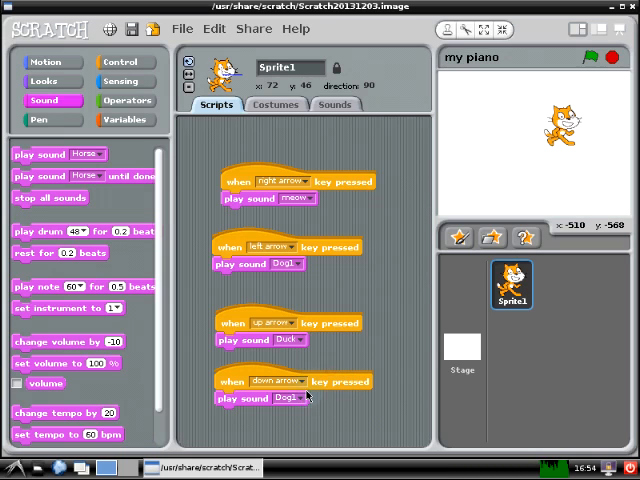
Change the down-arrow script's play sound block from Dog1 to Horse.
click(302, 398)
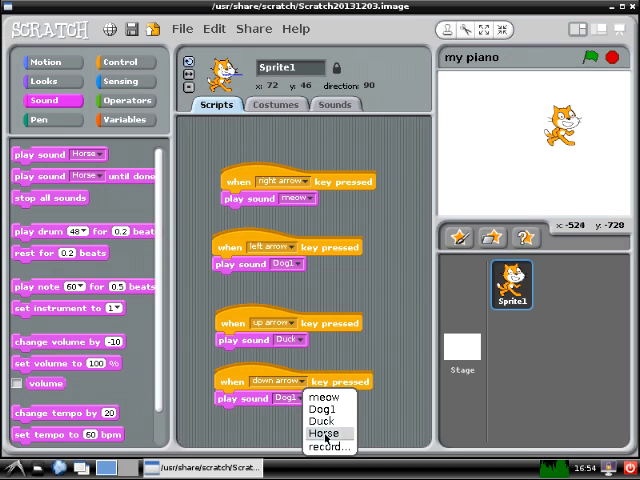
click(323, 433)
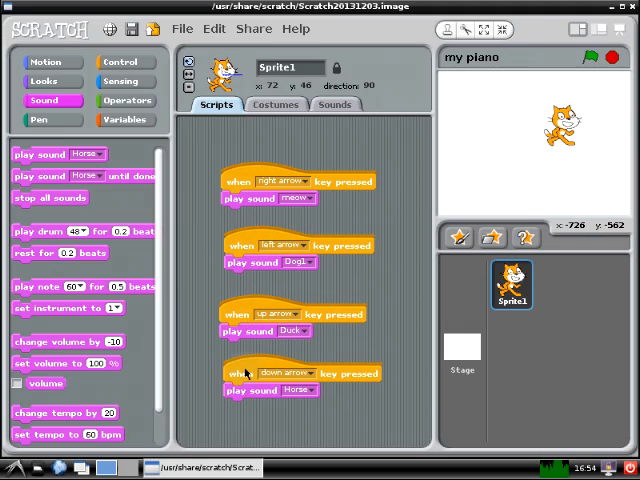
mouse_move(270, 353)
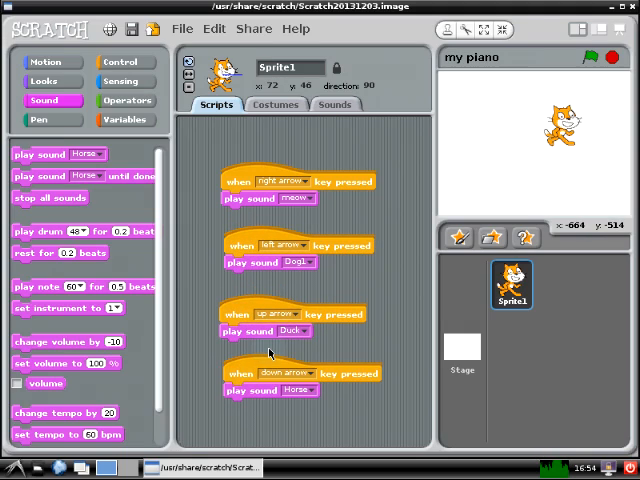